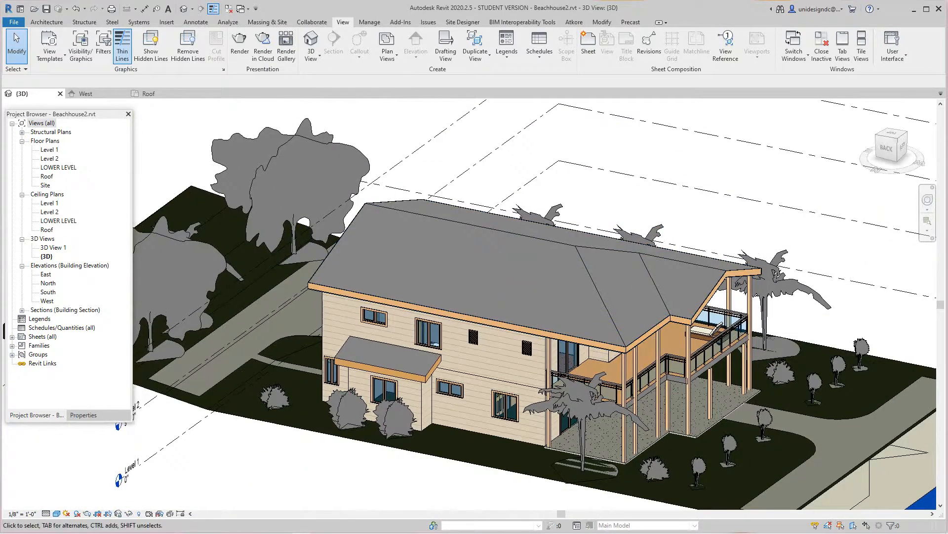
# Step: Zoom into the 3D view and show the Architecture Roof dropdown with gutter, soffit and fascia options
pyautogui.click(146, 93)
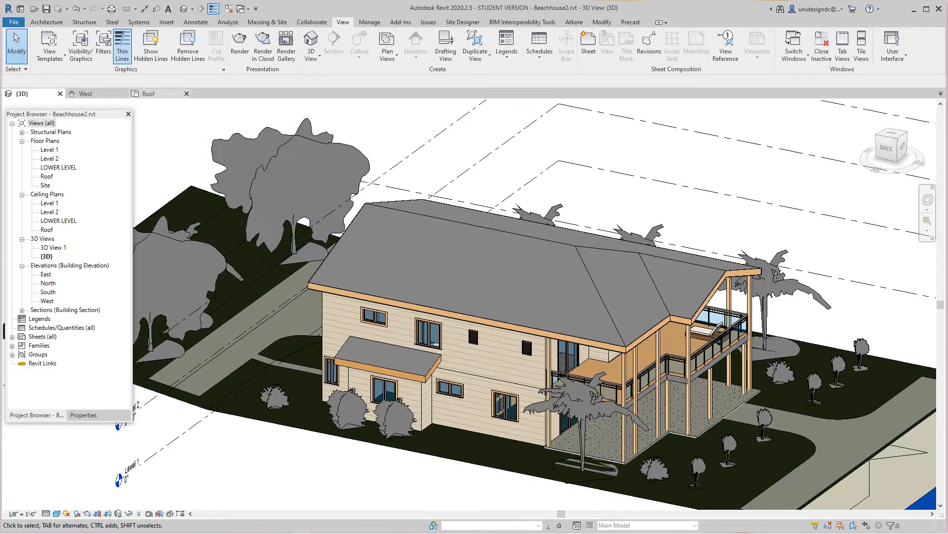
pyautogui.doubleClick(47, 176)
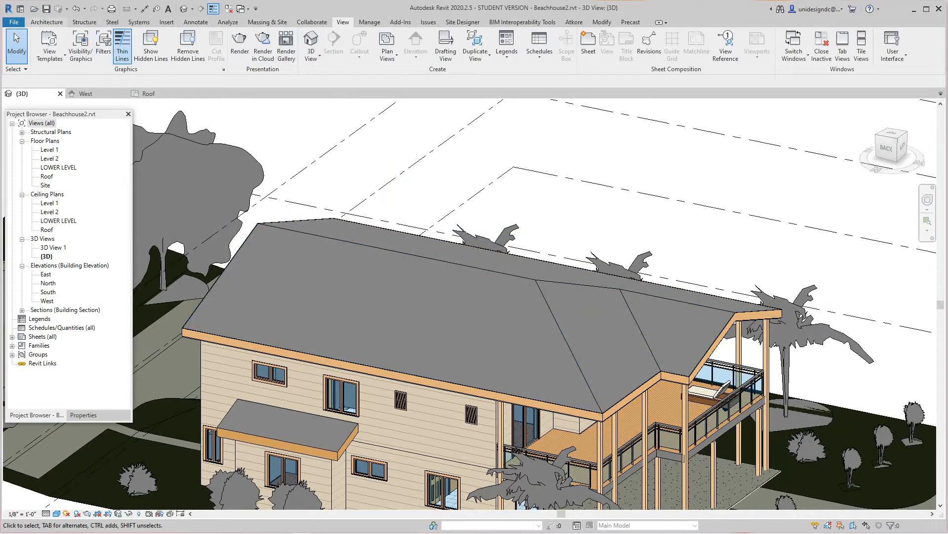
pyautogui.click(47, 22)
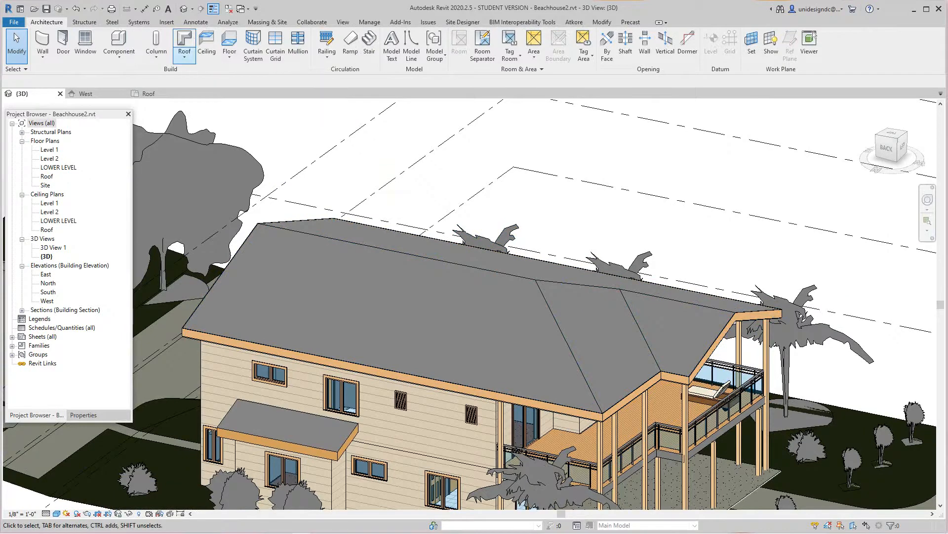
pyautogui.click(184, 54)
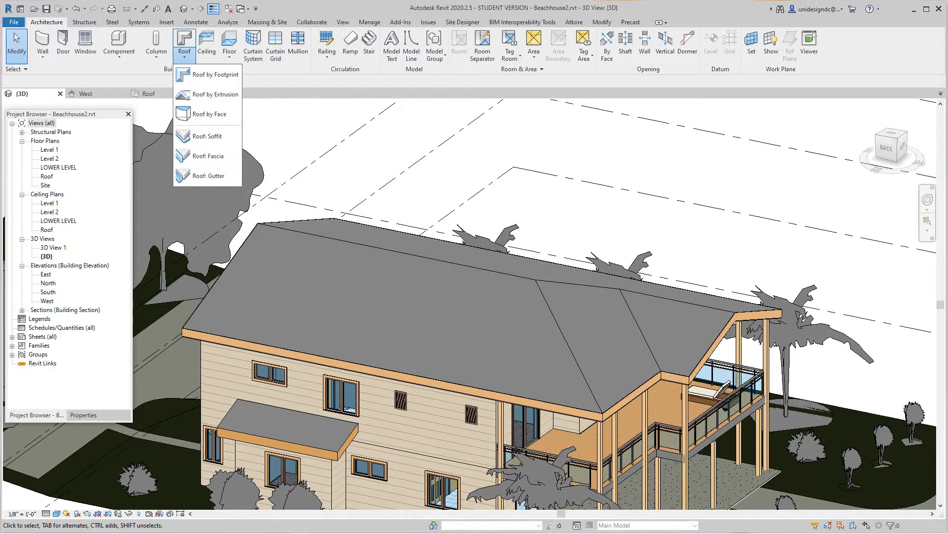
# Step: Place Roof: Gutter along the eave edges, then open the West elevation
pyautogui.click(208, 175)
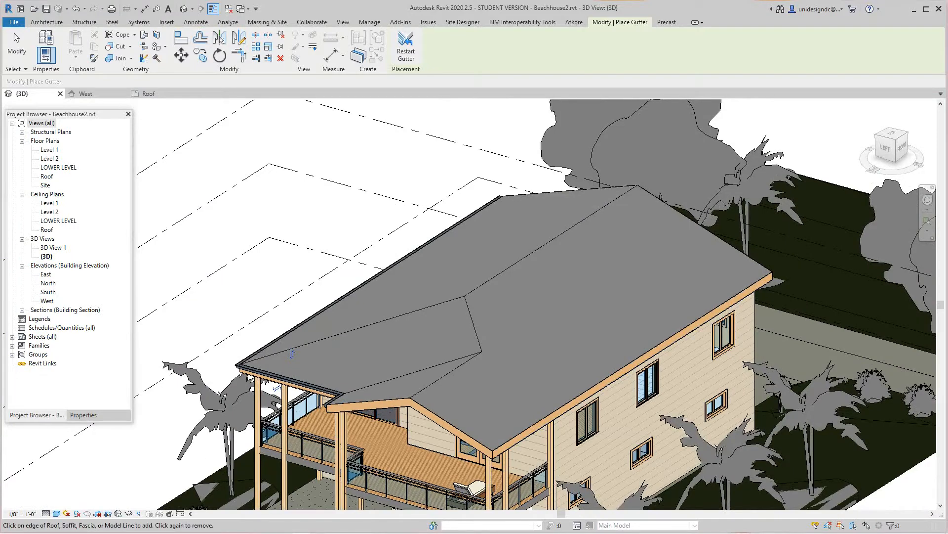
pyautogui.scroll(-3)
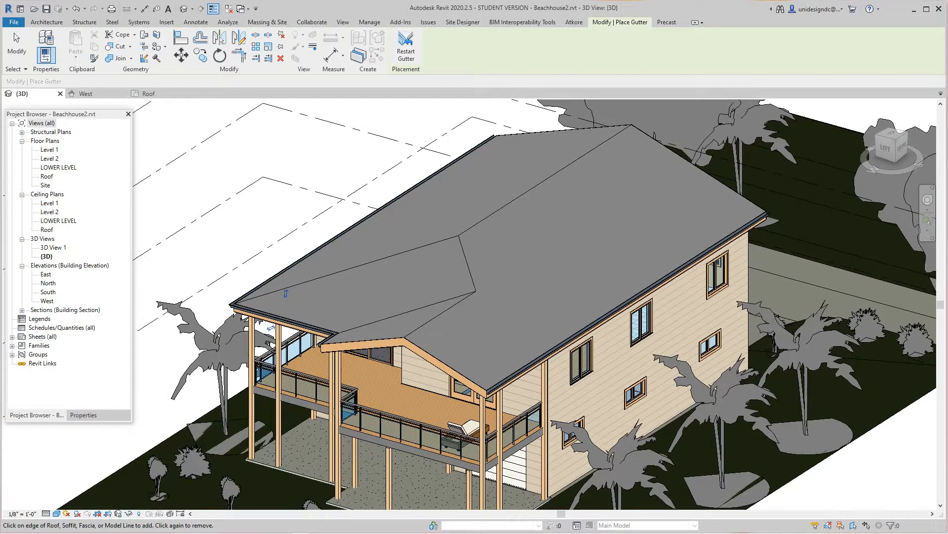
pyautogui.doubleClick(47, 301)
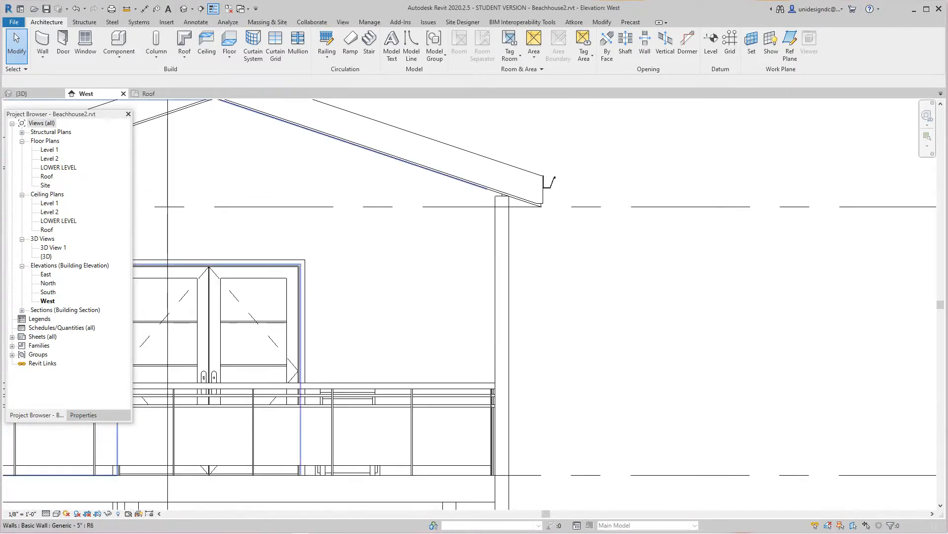
# Step: Start a 3-inch rigid pipe downspout at the gutter in the West elevation
pyautogui.click(138, 23)
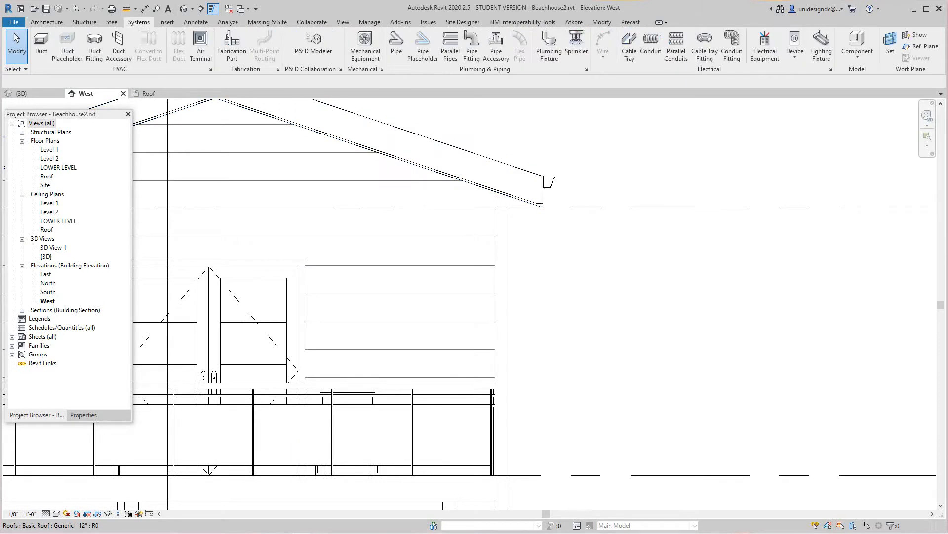
pyautogui.moveTo(396, 45)
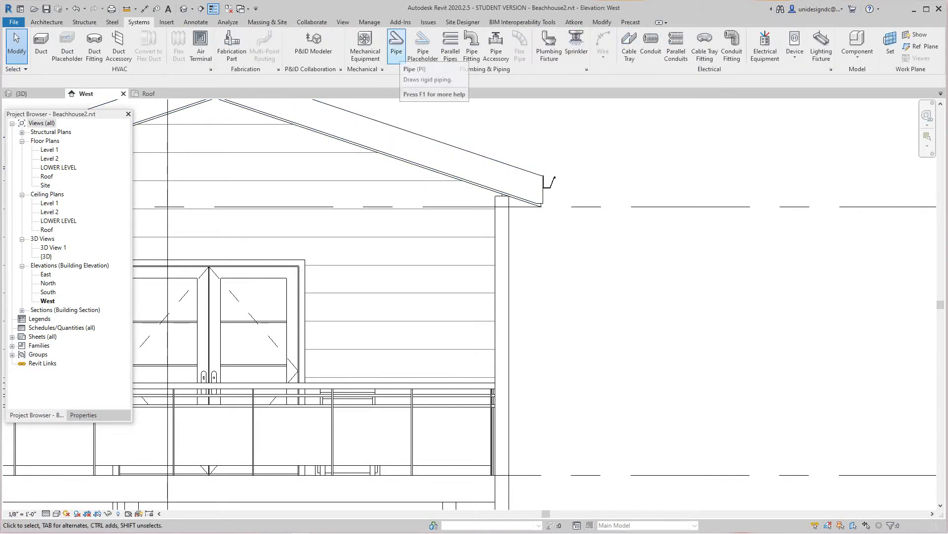
pyautogui.click(396, 42)
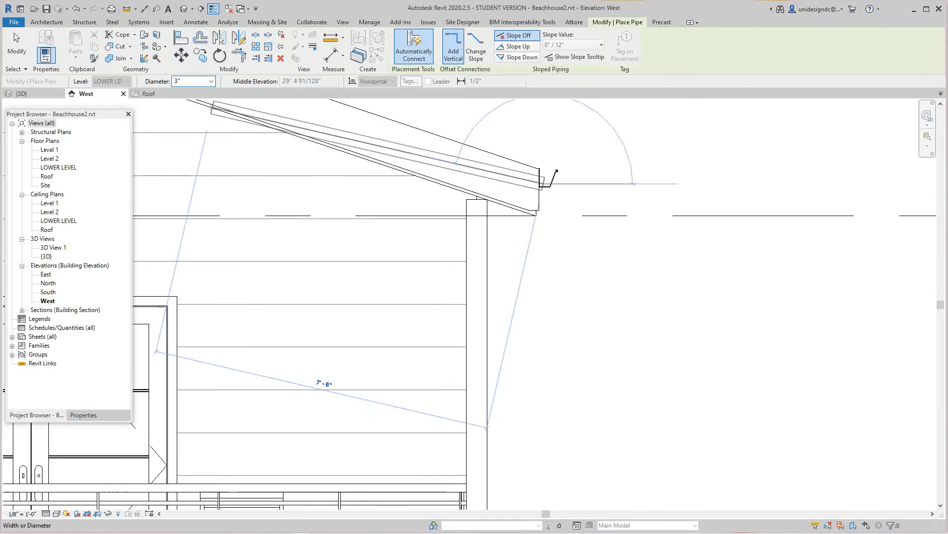
pyautogui.click(210, 81)
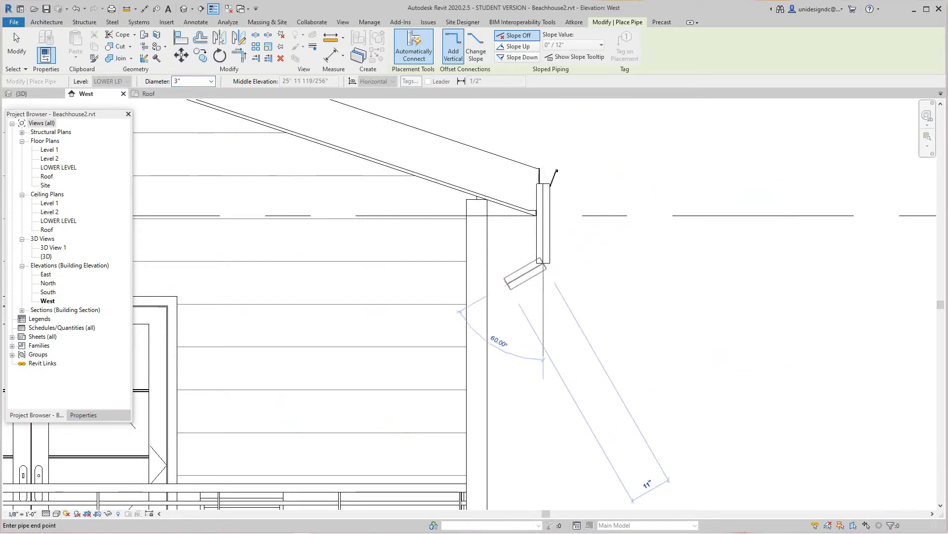
pyautogui.moveTo(744, 256)
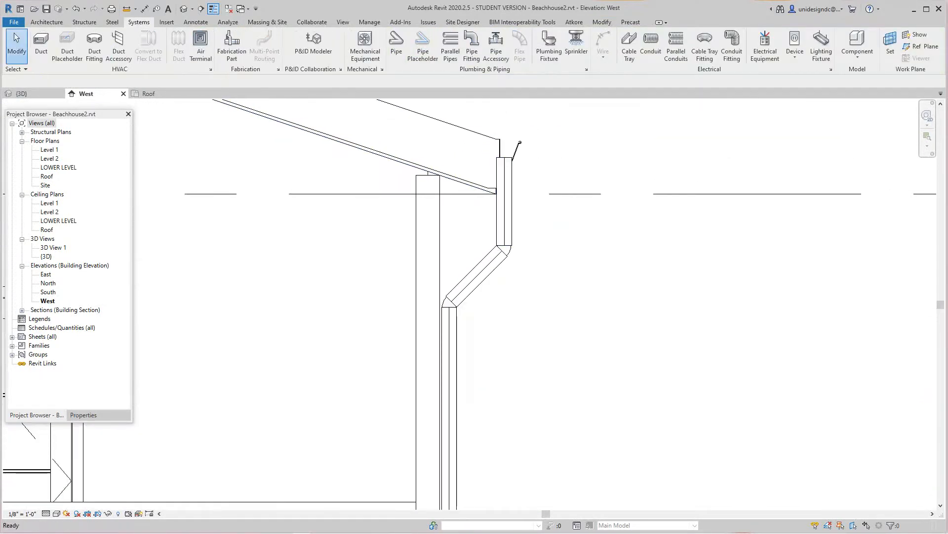
# Step: Open the Roof floor plan and bring the downspout into view
pyautogui.click(501, 212)
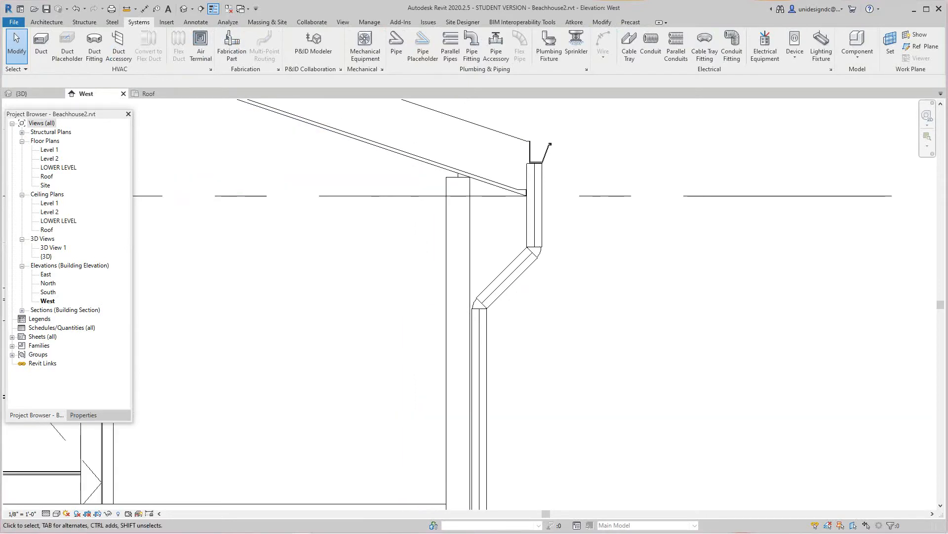
pyautogui.doubleClick(47, 176)
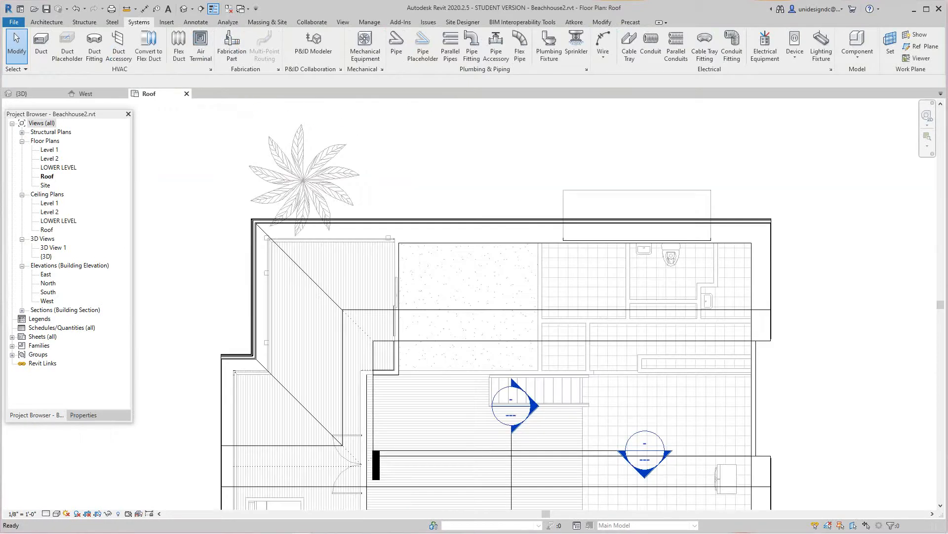
pyautogui.scroll(-3)
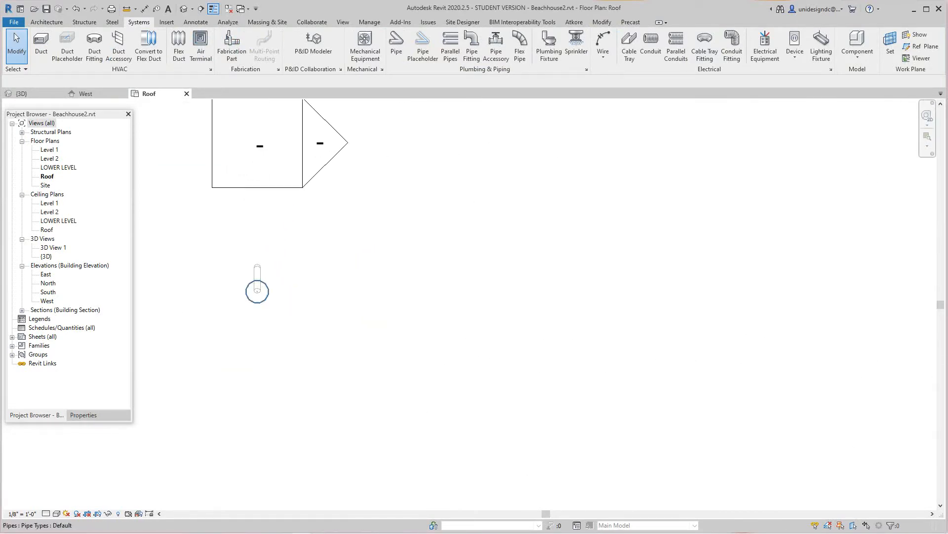
pyautogui.moveTo(256, 289)
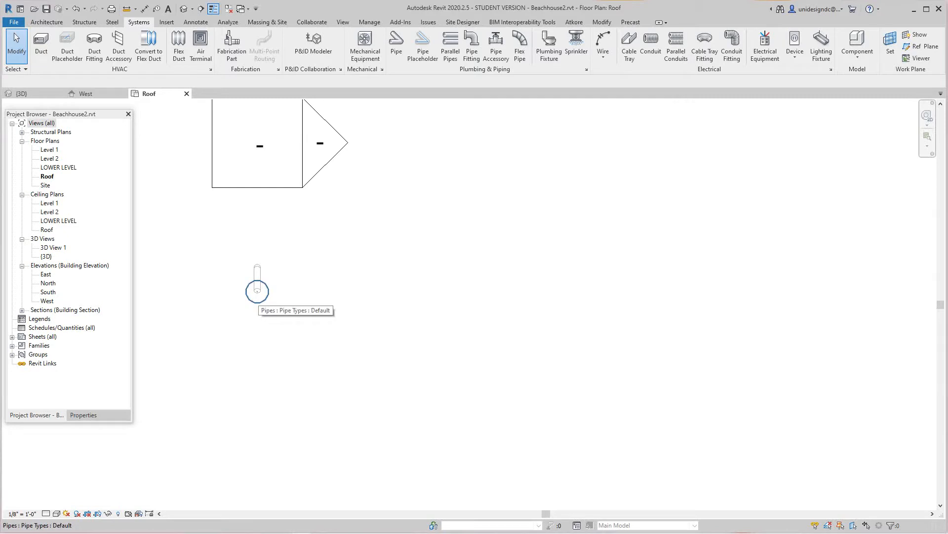
# Step: Move the downspout pipe network to the house corner
pyautogui.click(256, 288)
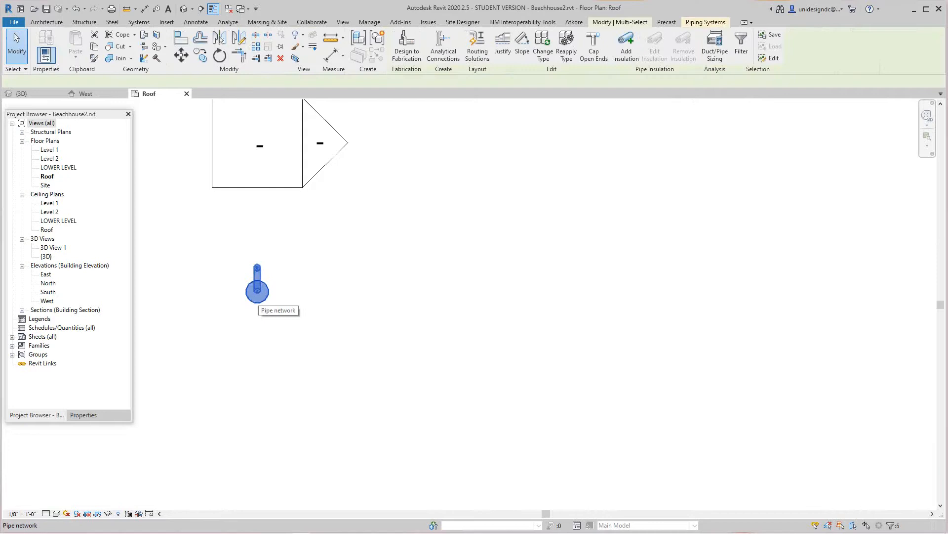
pyautogui.click(256, 285)
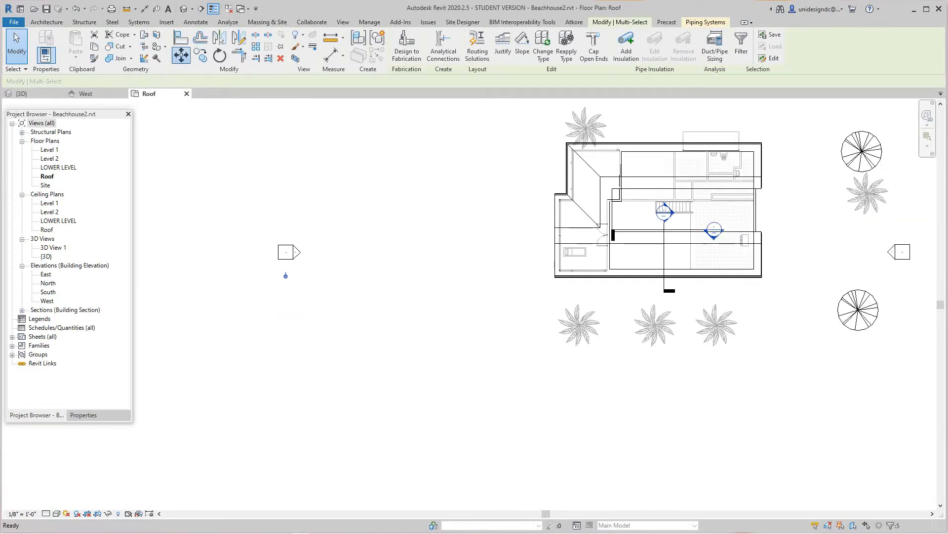
pyautogui.click(181, 54)
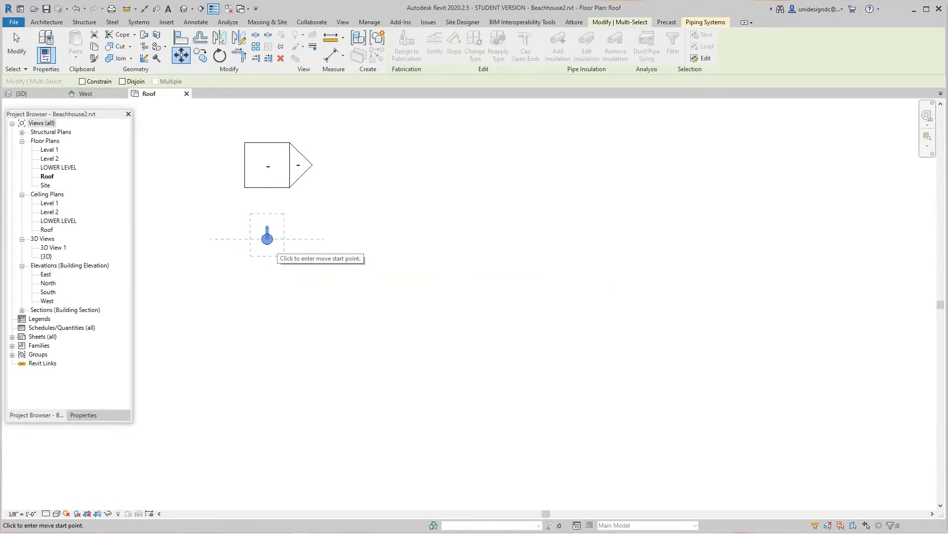
pyautogui.click(267, 236)
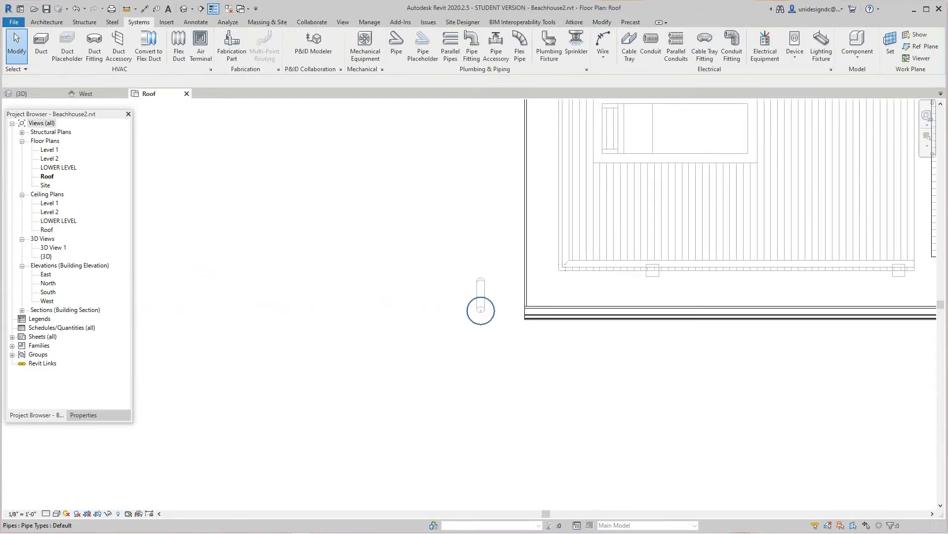
pyautogui.click(481, 305)
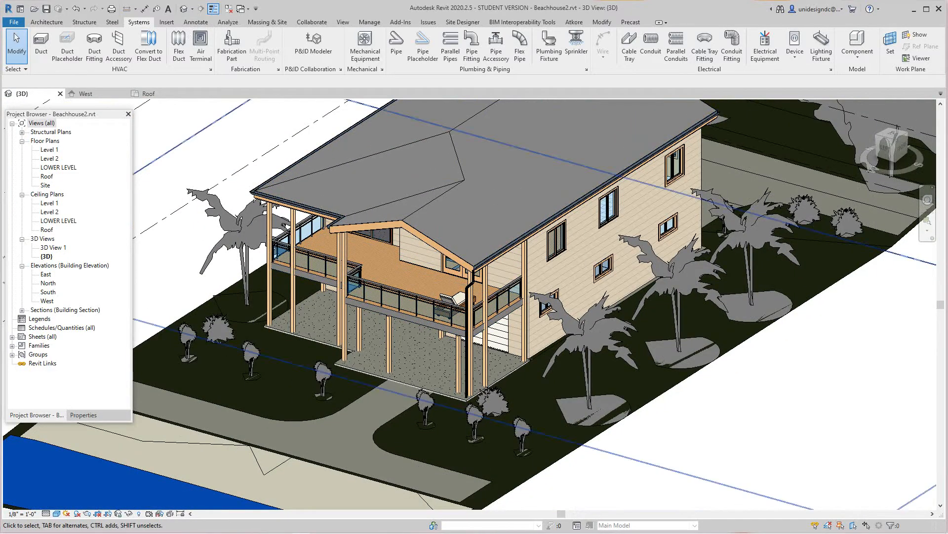
# Step: Check the downspout in the Roof plan, then return to the West elevation
pyautogui.doubleClick(46, 176)
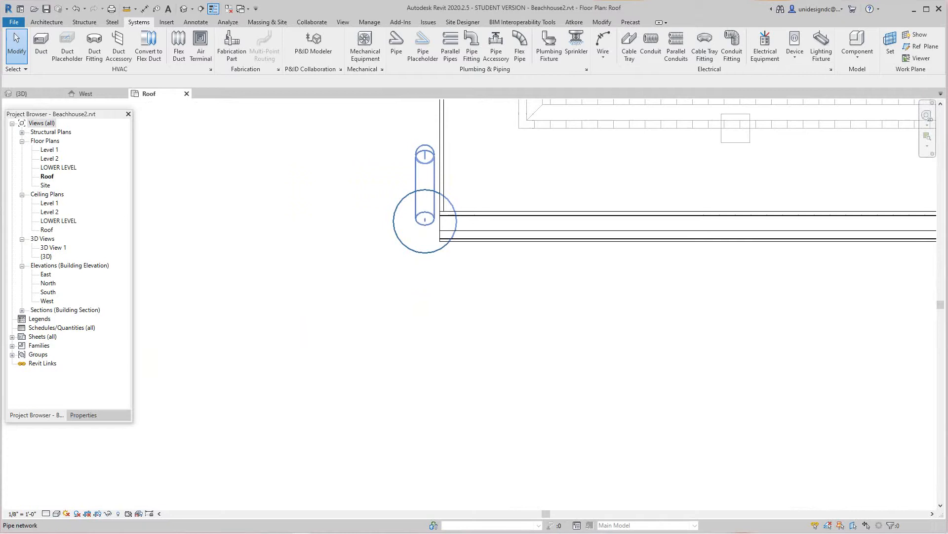
pyautogui.click(423, 224)
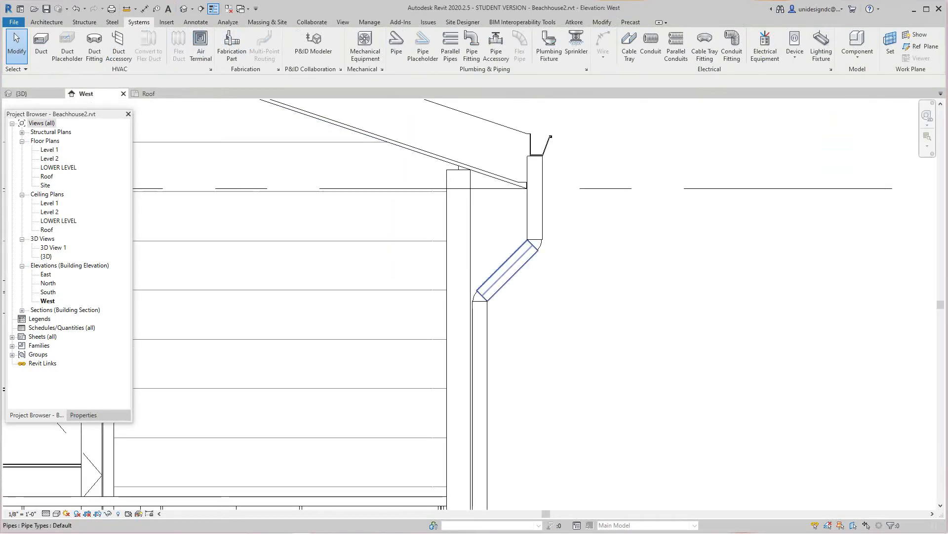
pyautogui.click(509, 266)
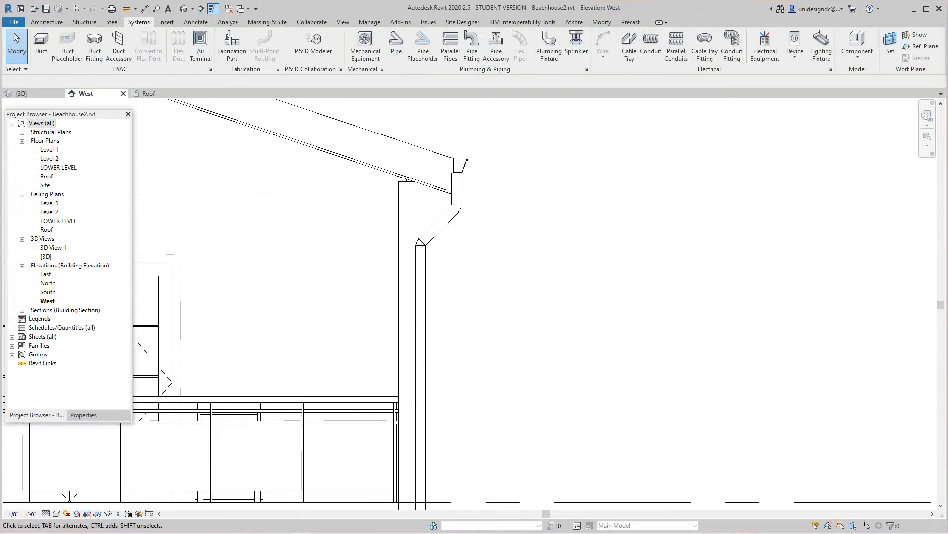
pyautogui.moveTo(430, 230)
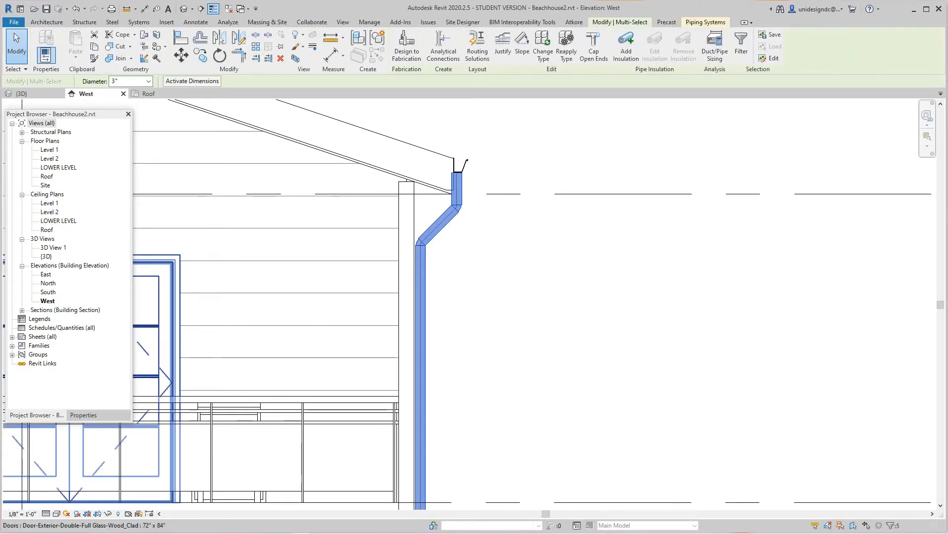
pyautogui.click(83, 415)
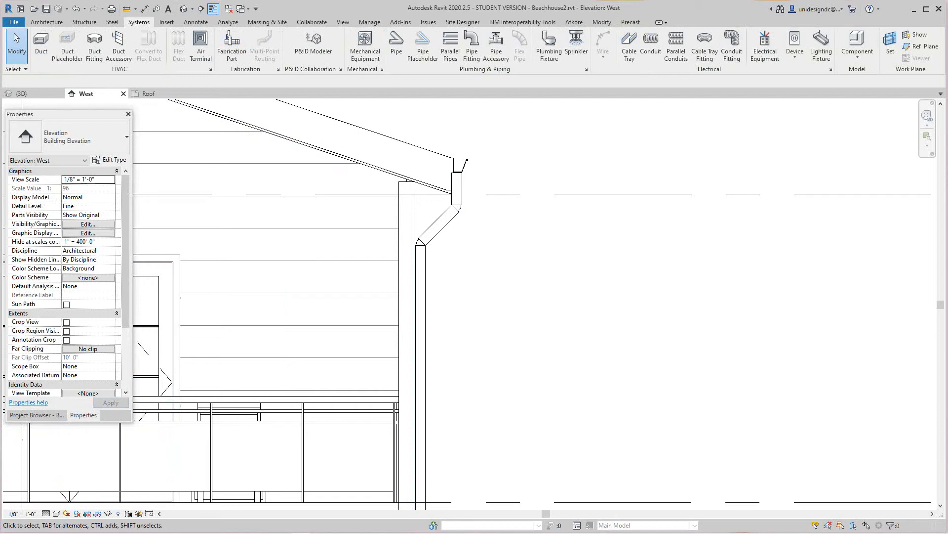
pyautogui.click(434, 225)
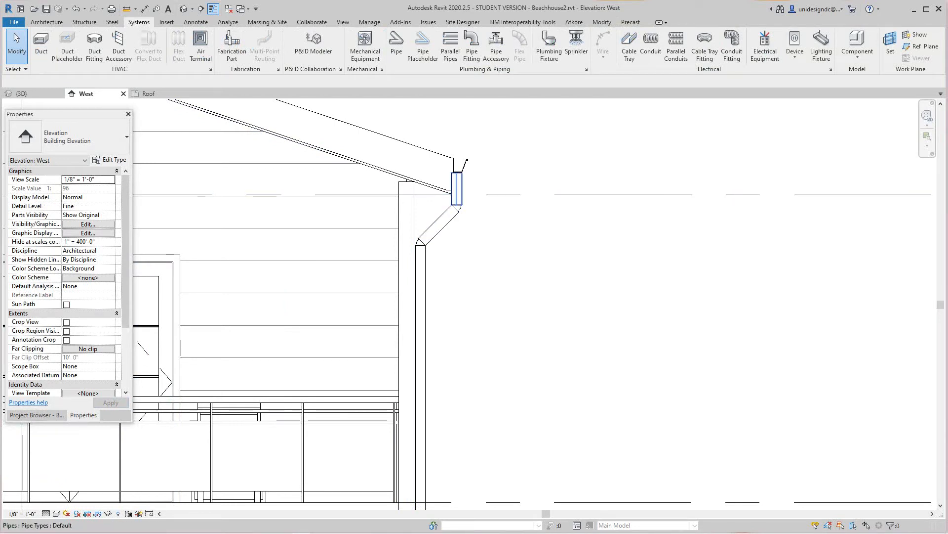
pyautogui.click(459, 181)
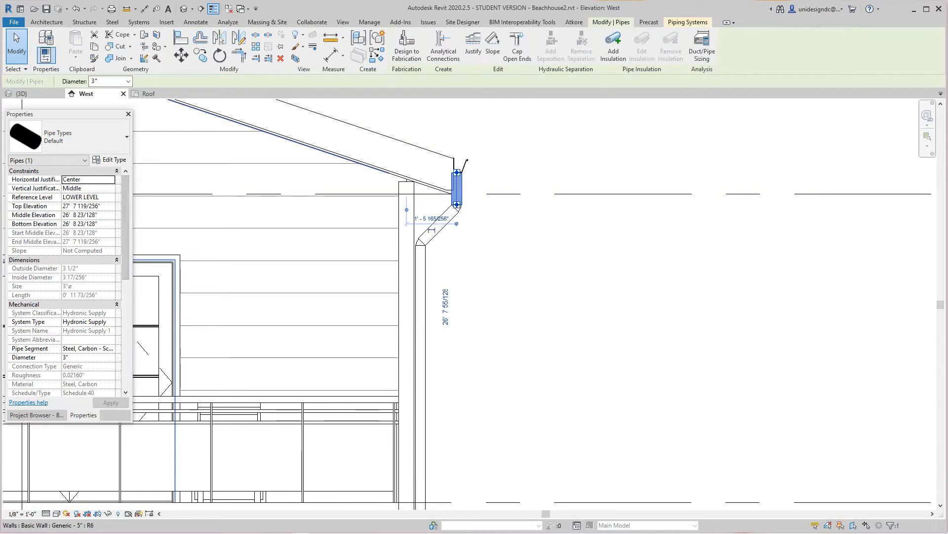
pyautogui.click(113, 159)
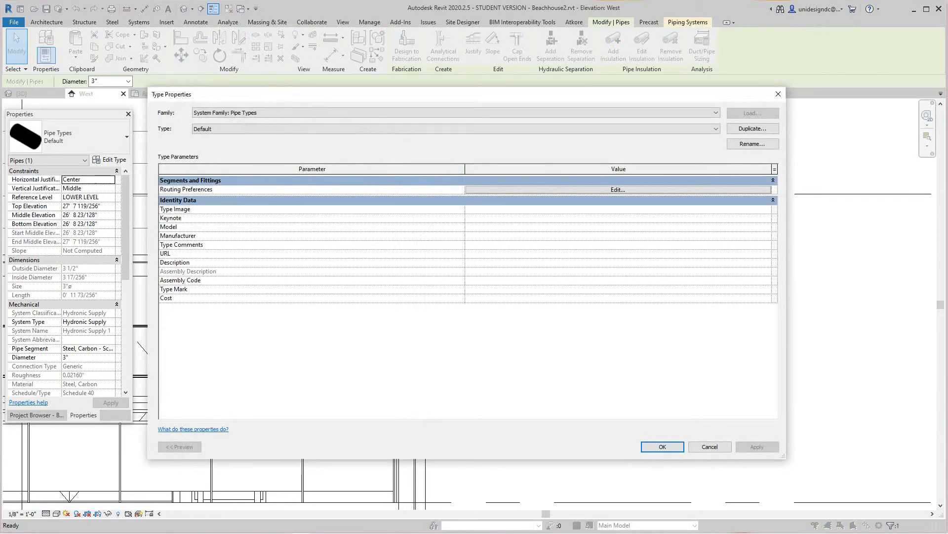
pyautogui.click(617, 189)
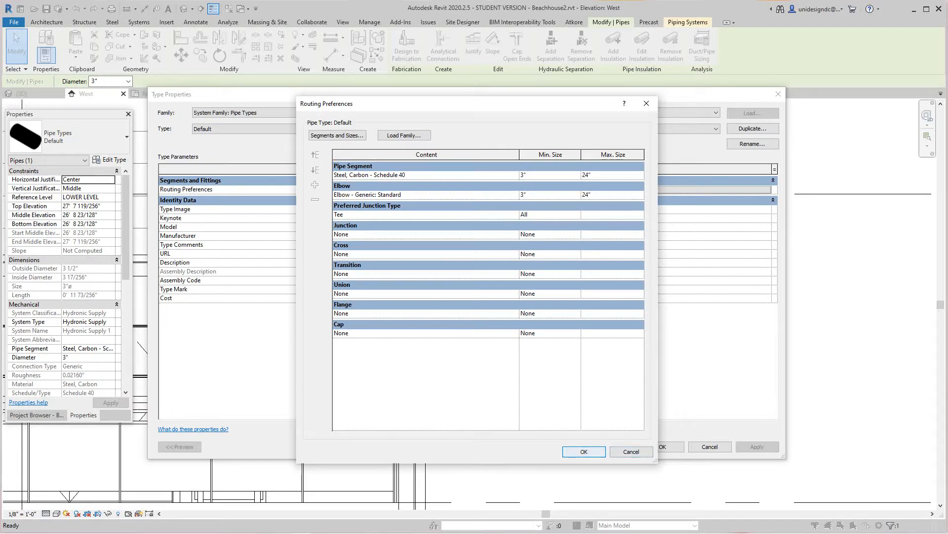
pyautogui.click(582, 451)
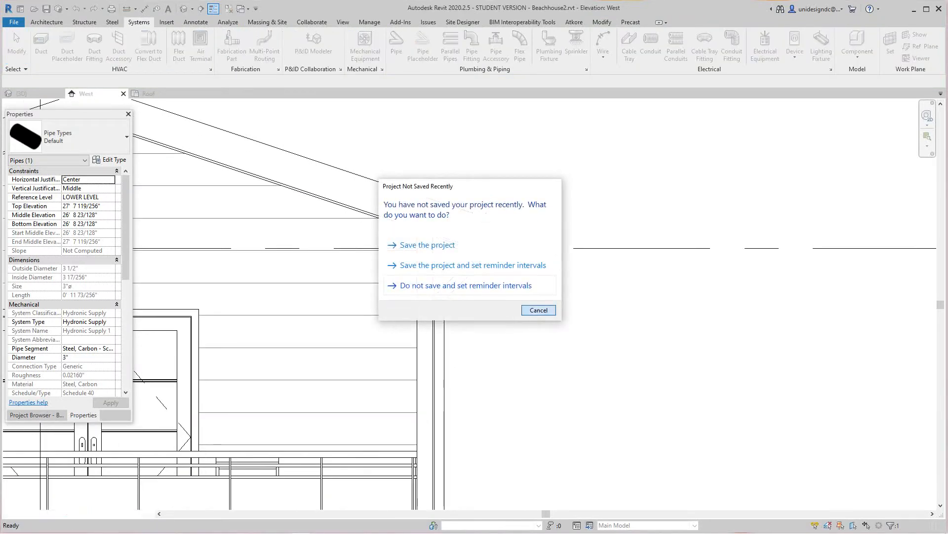
# Step: Dismiss the save reminder and switch to the Roof floor plan view
pyautogui.click(538, 310)
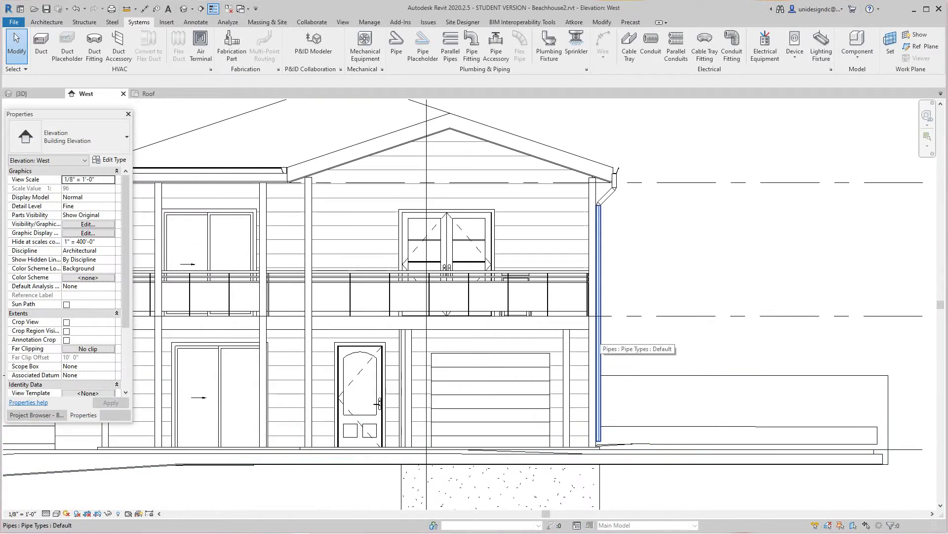
pyautogui.click(604, 303)
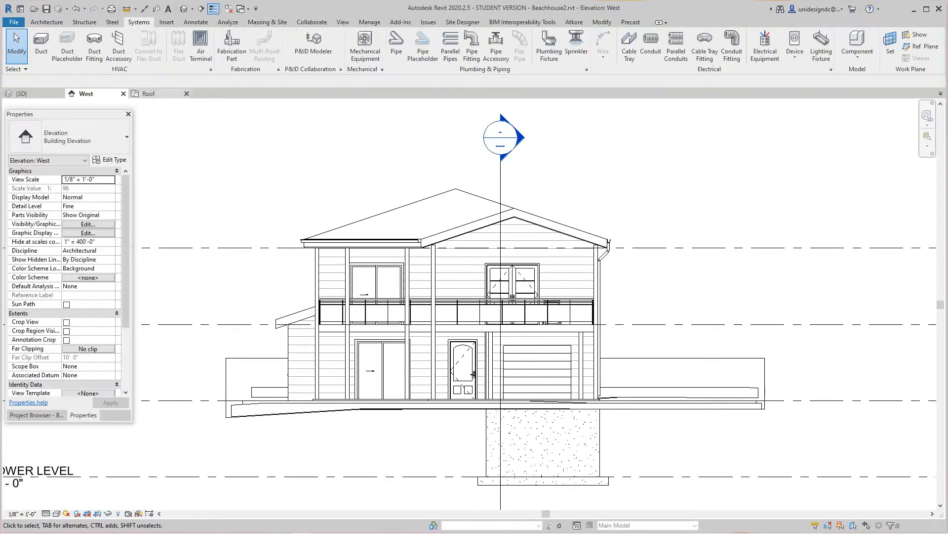
pyautogui.click(150, 94)
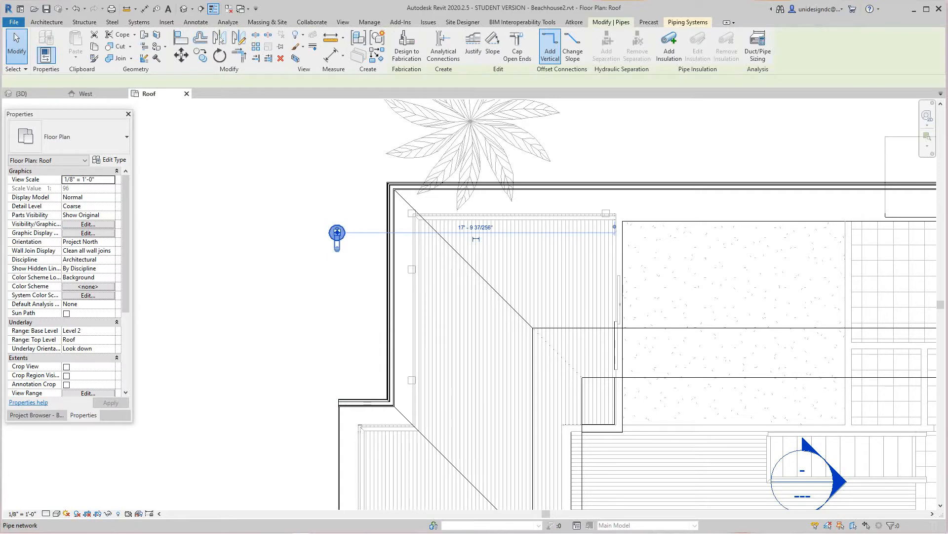
pyautogui.click(337, 235)
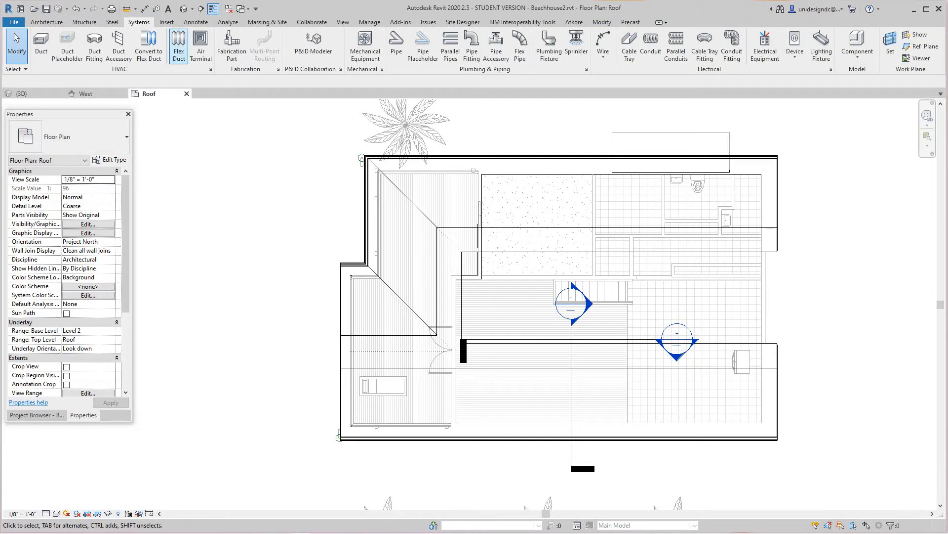
pyautogui.click(83, 93)
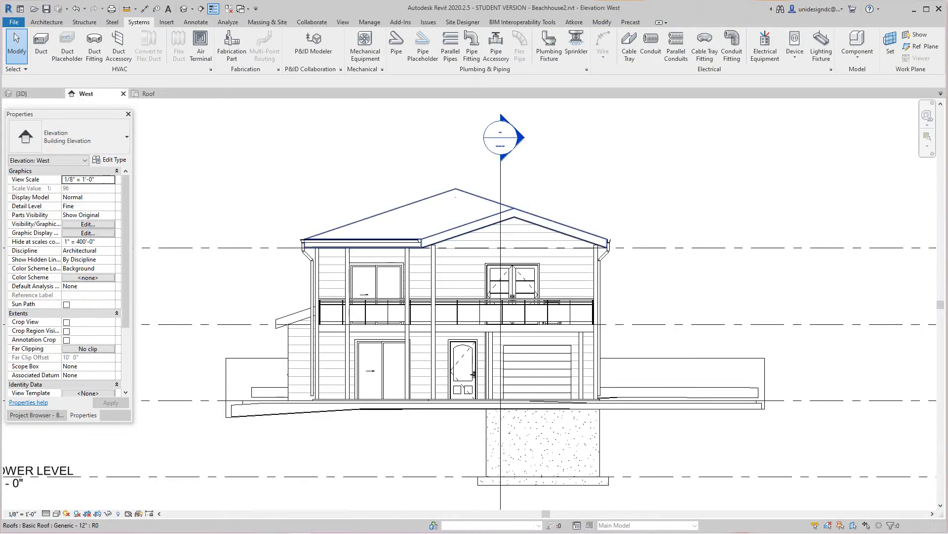
pyautogui.scroll(3)
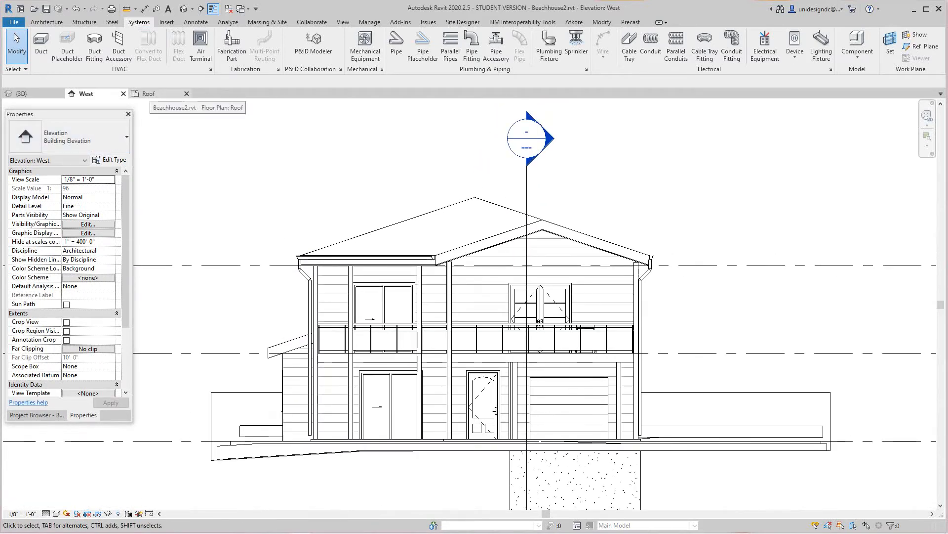
pyautogui.click(151, 94)
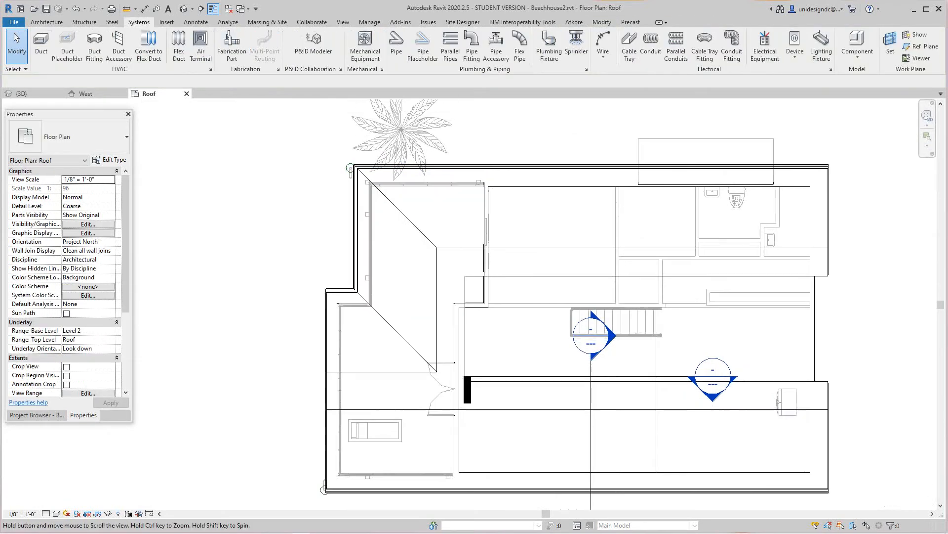
pyautogui.scroll(-3)
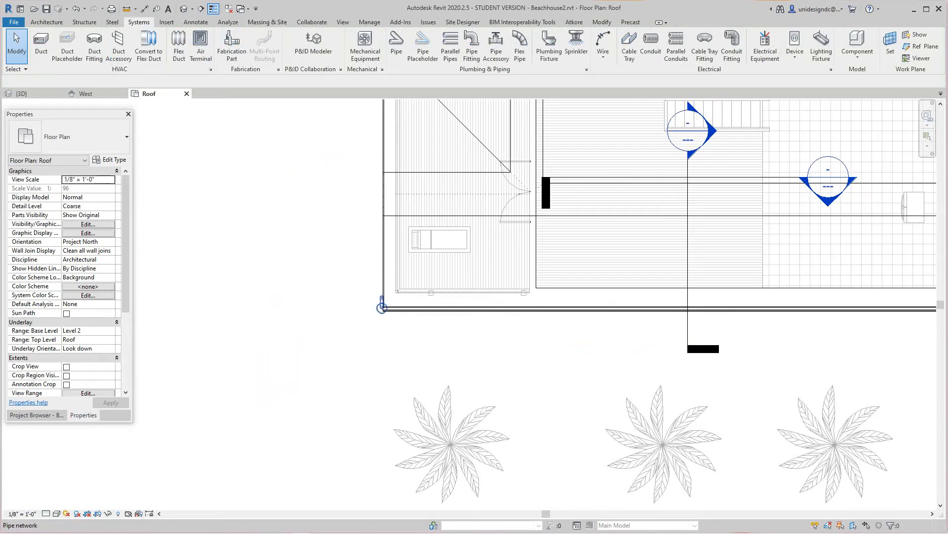
pyautogui.click(381, 305)
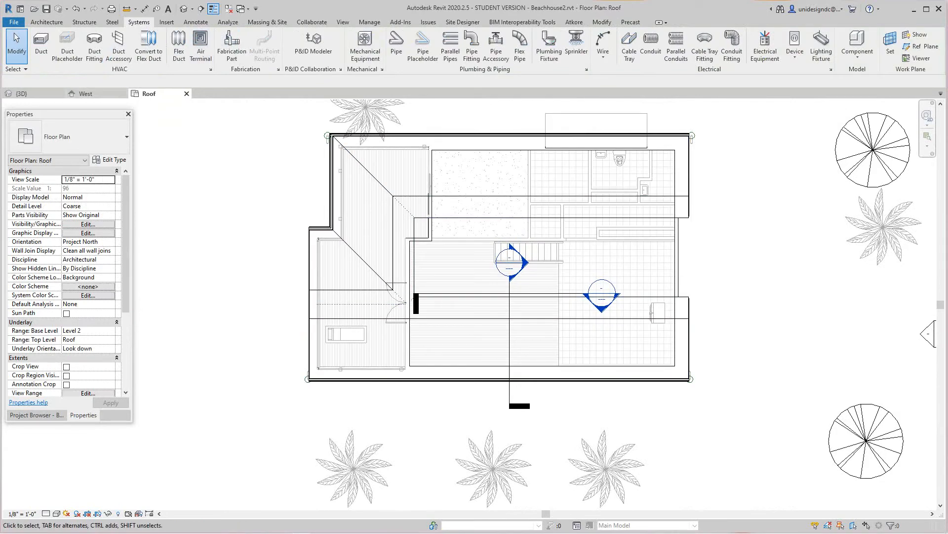
# Step: Check the 3D view, then select the left-corner downspout pipe networks in the Roof plan
pyautogui.click(21, 94)
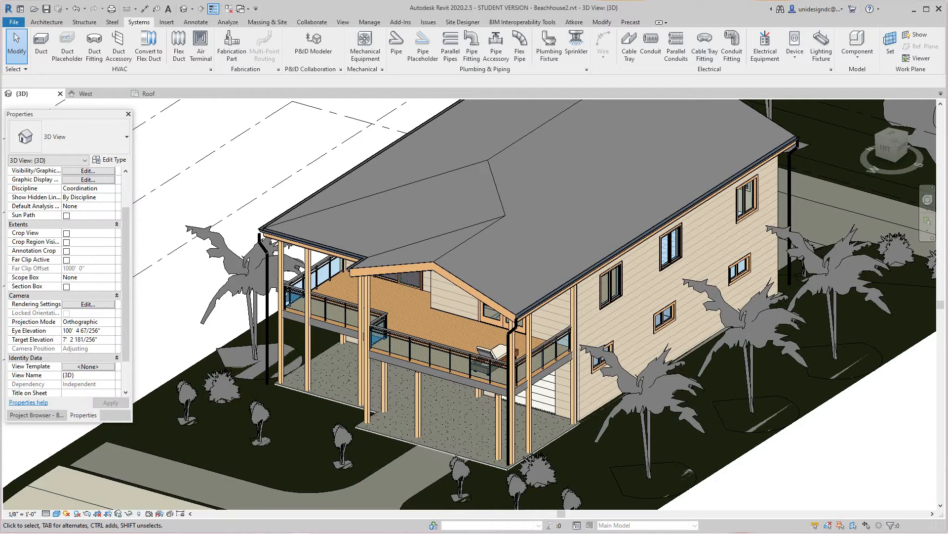
pyautogui.click(149, 93)
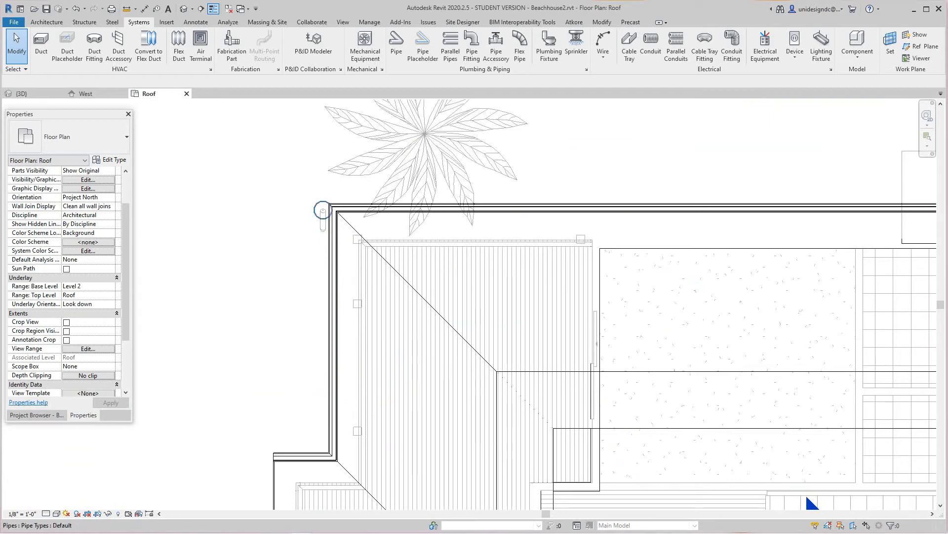
pyautogui.click(323, 210)
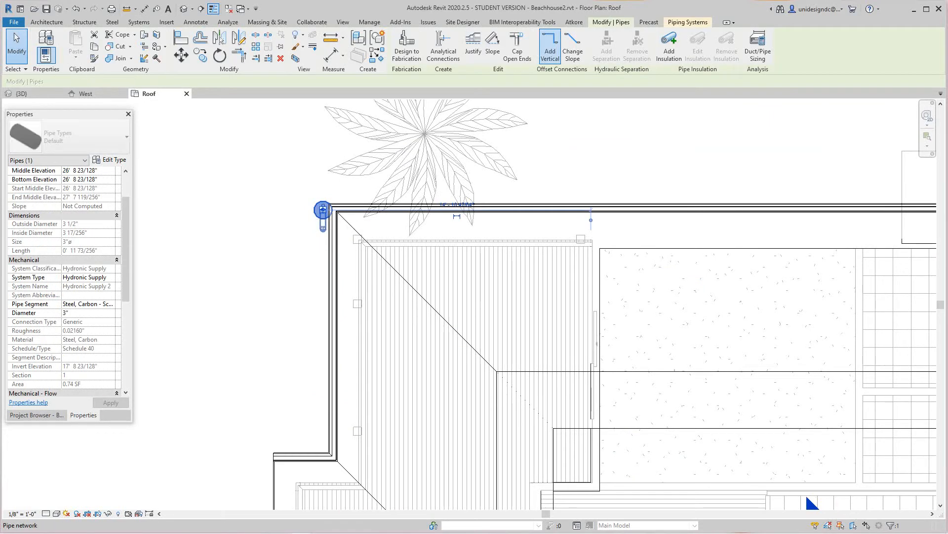
pyautogui.click(323, 209)
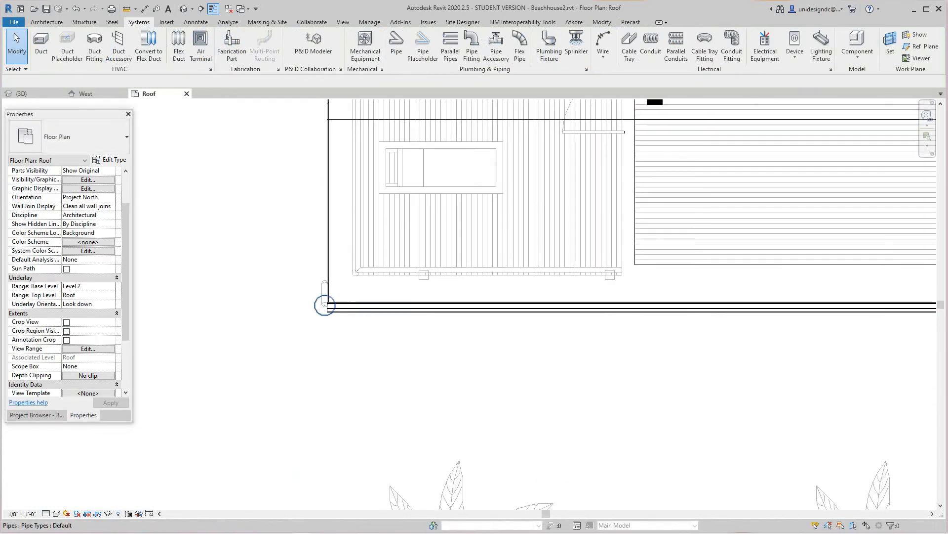
pyautogui.click(326, 304)
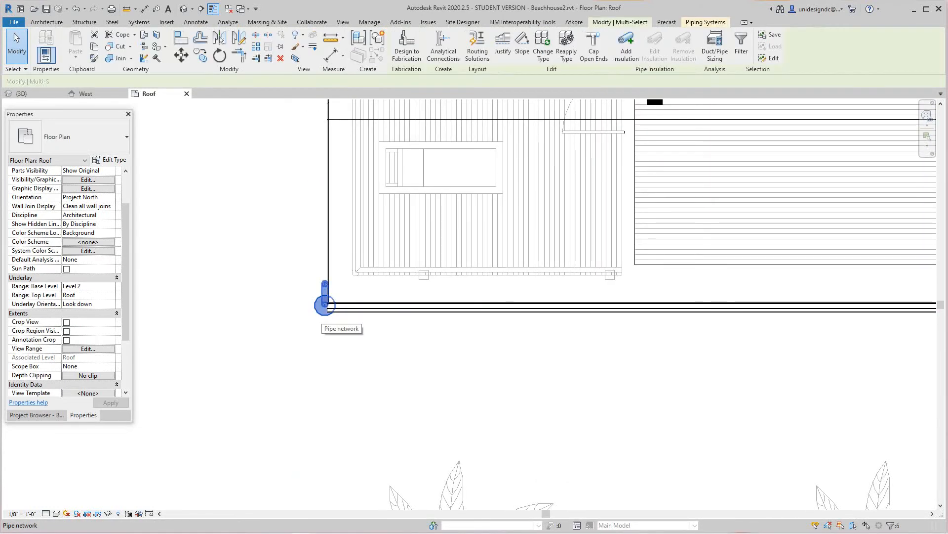
pyautogui.click(325, 305)
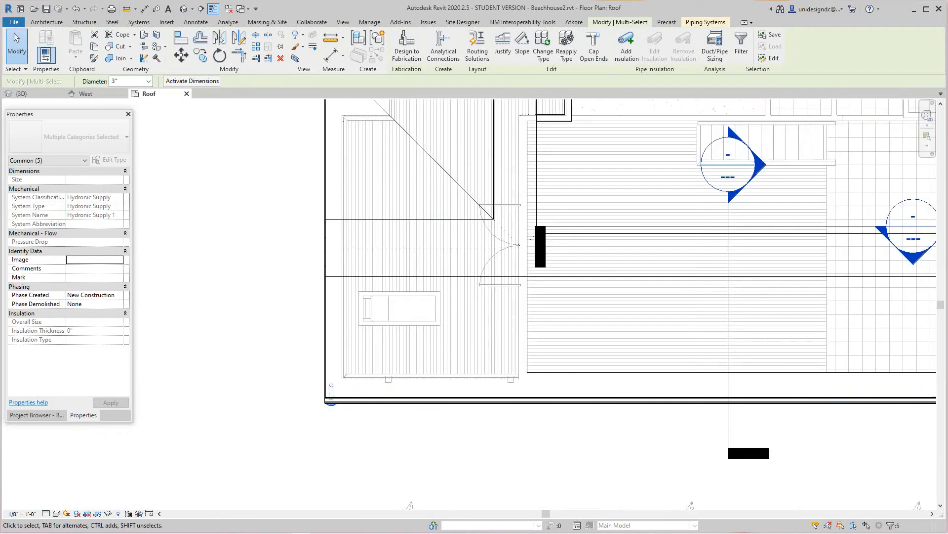
# Step: Mirror the downspouts to the lower-right and upper-right corners and view the house in 3D
pyautogui.click(328, 399)
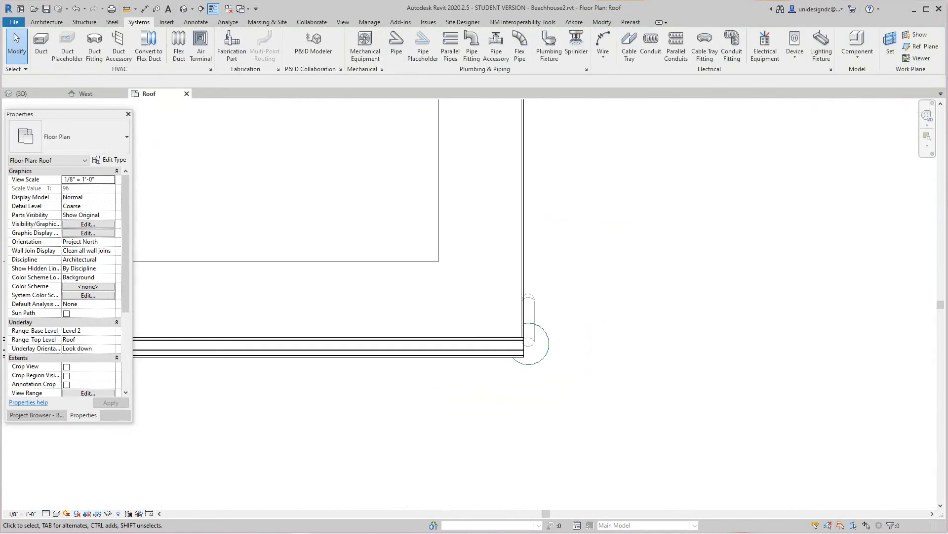
pyautogui.click(528, 344)
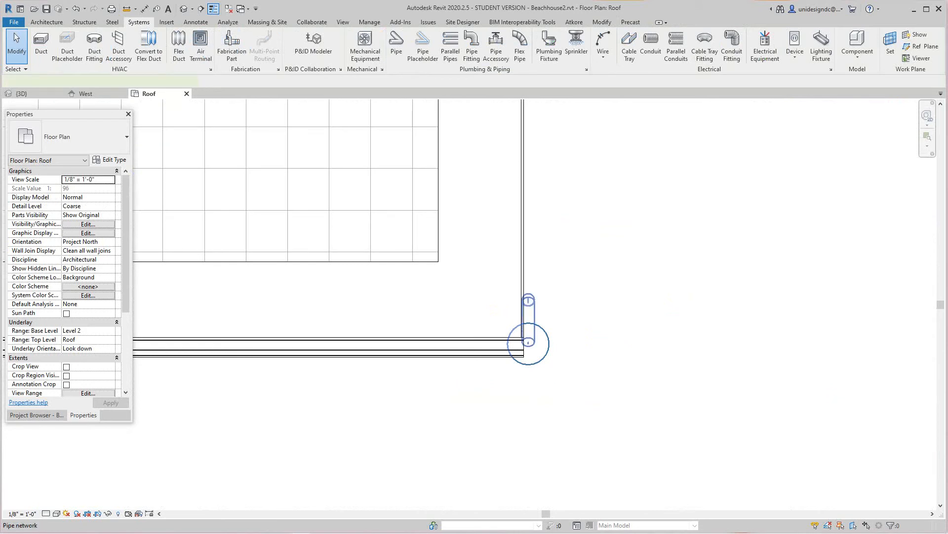
pyautogui.click(528, 343)
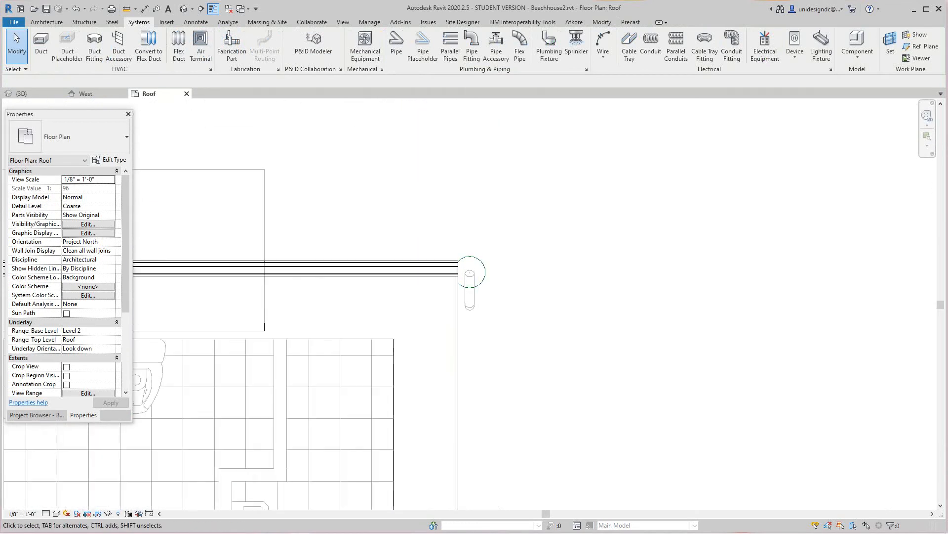
pyautogui.click(471, 272)
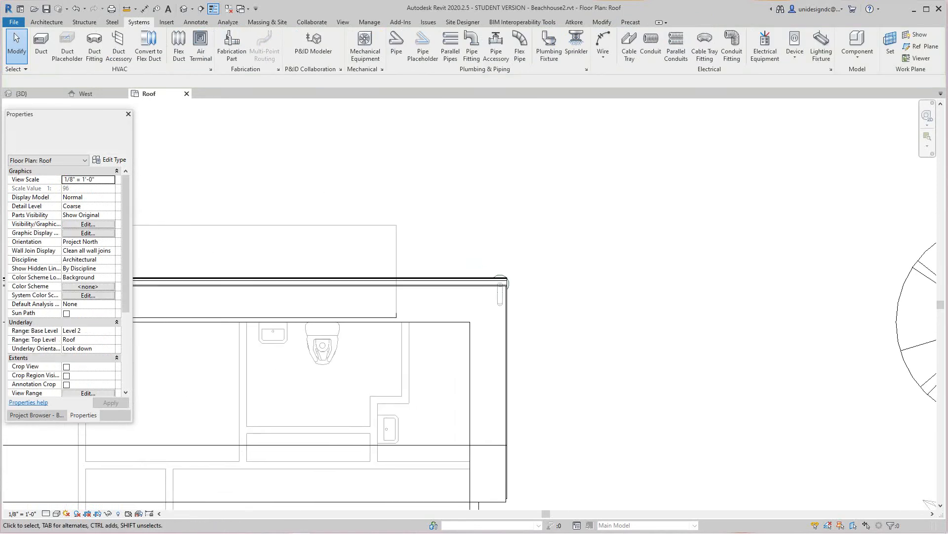
pyautogui.click(21, 93)
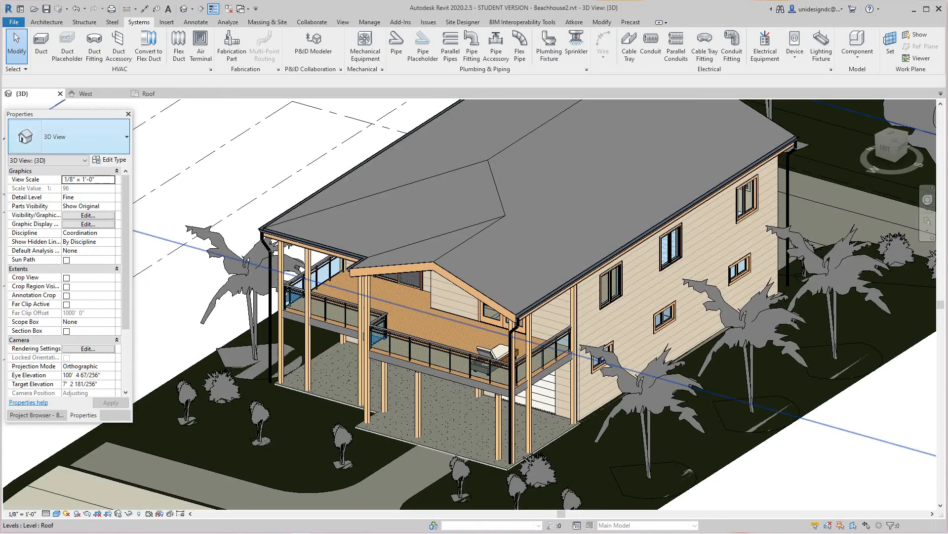
pyautogui.scroll(-3)
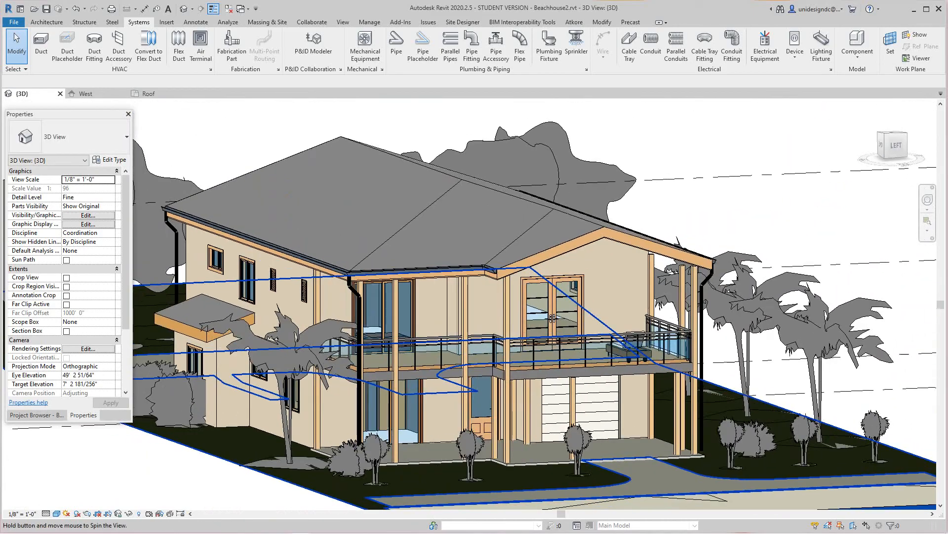
pyautogui.moveTo(484, 272); pyautogui.dragTo(484, 212)
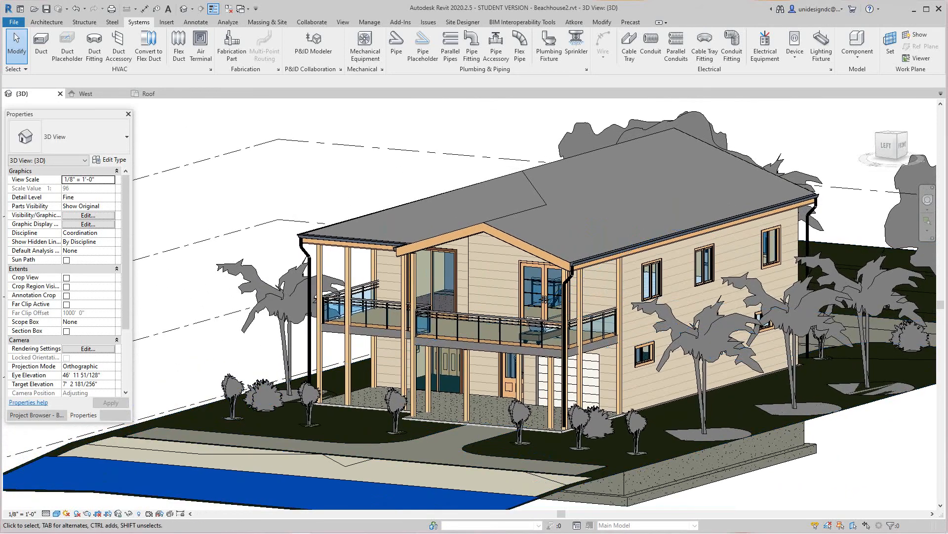
pyautogui.click(229, 393)
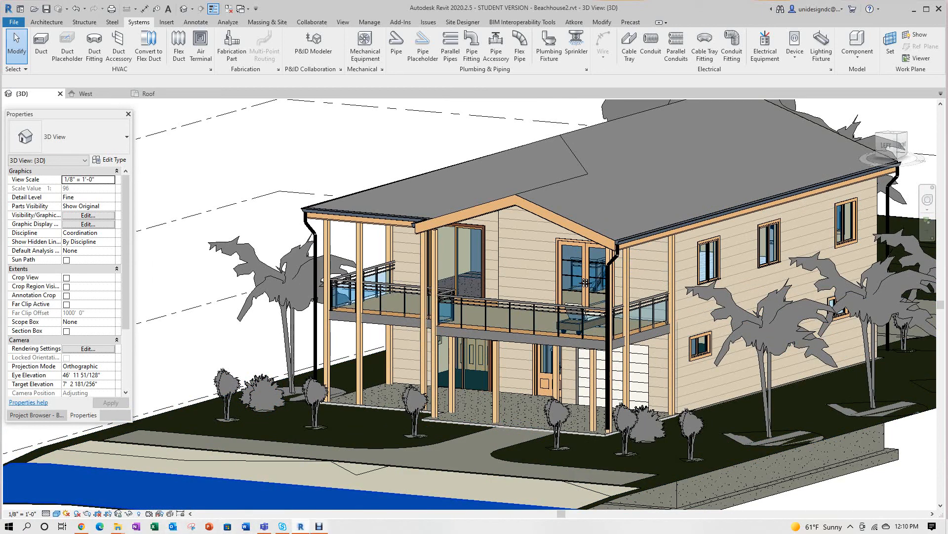
pyautogui.moveTo(318, 525)
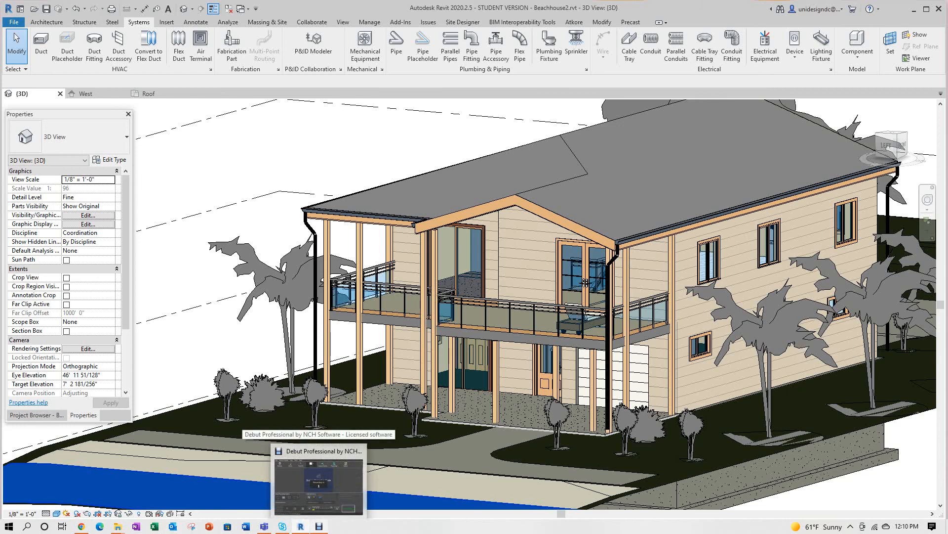